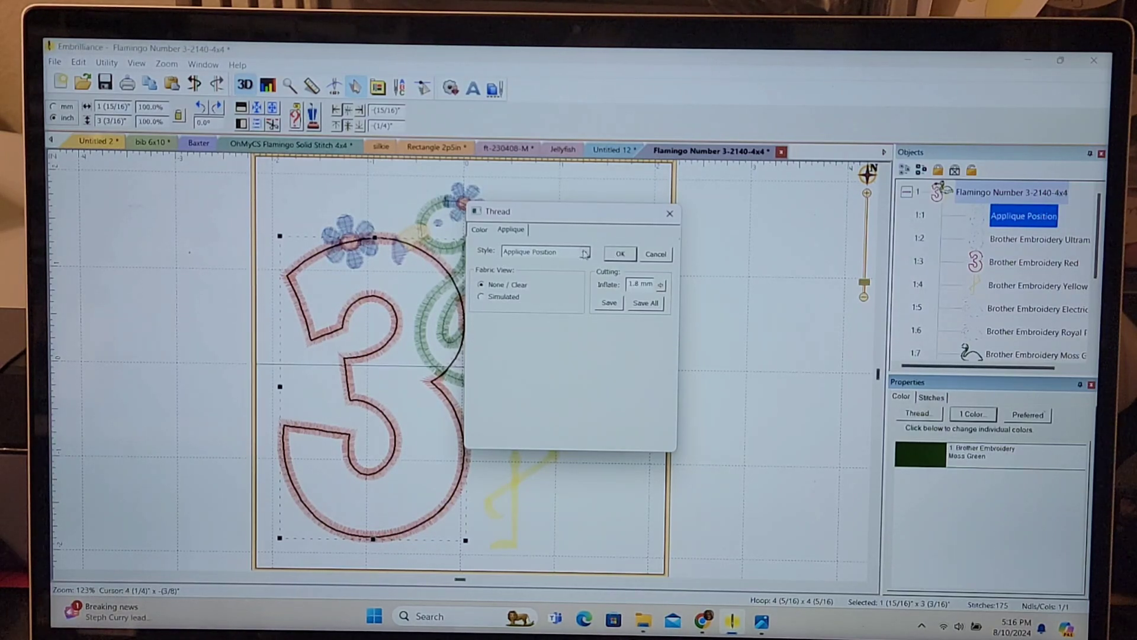
Set the number 3 applique's Cutting Inflate to 1.8 mm in Thread properties and save.
click(541, 252)
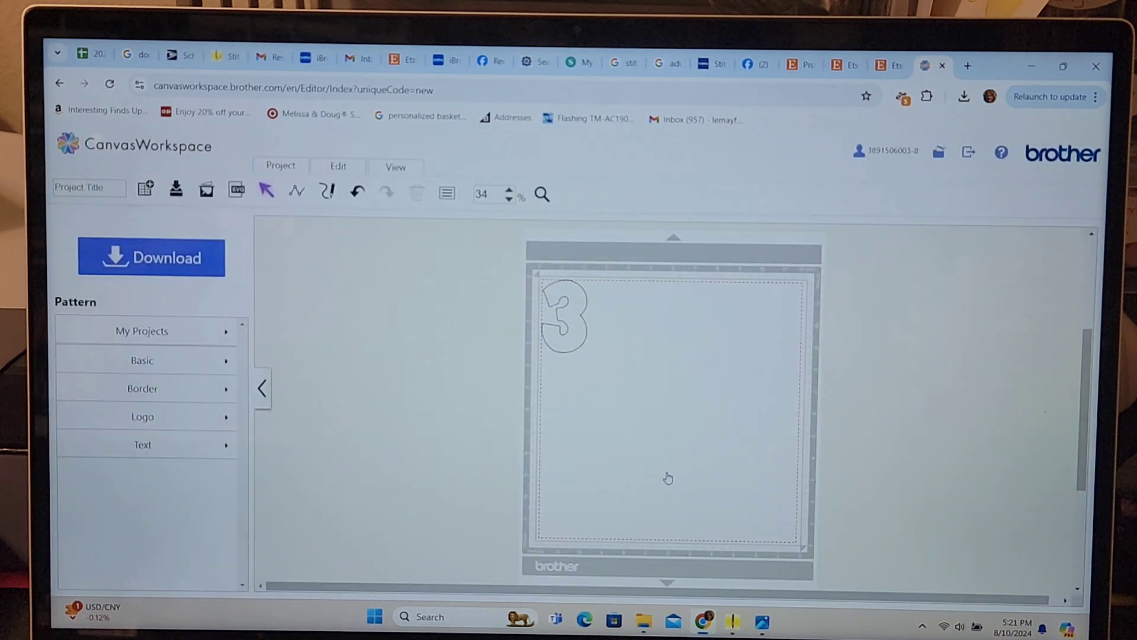
Drag the 3.27 by 2.03 inch number 3 outline to the mat's upper right.
drag(564, 318, 752, 333)
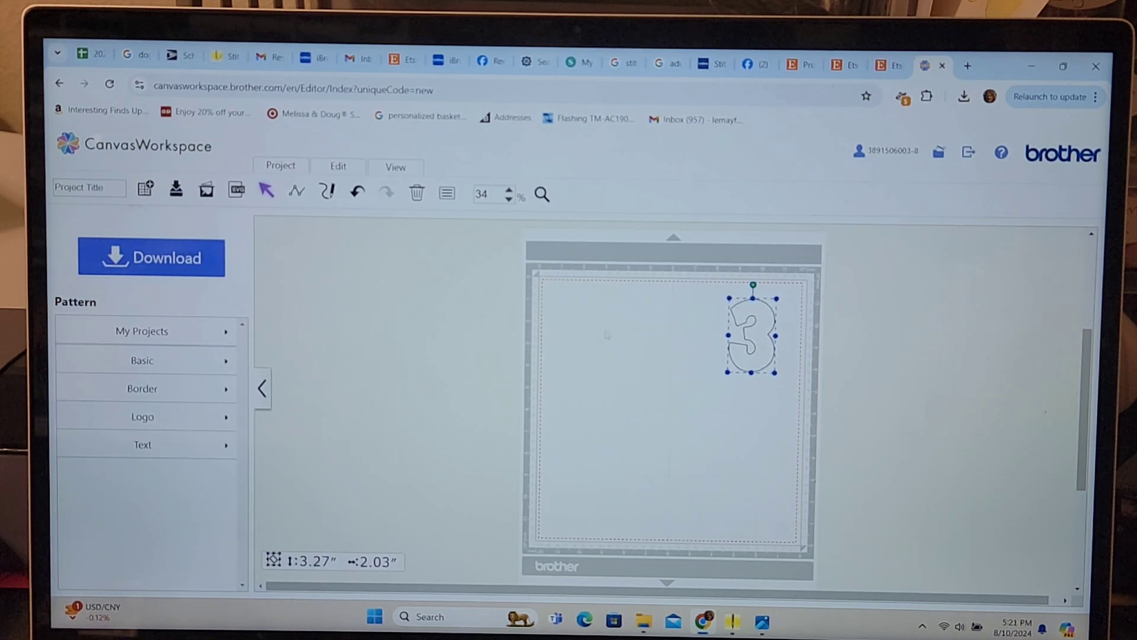